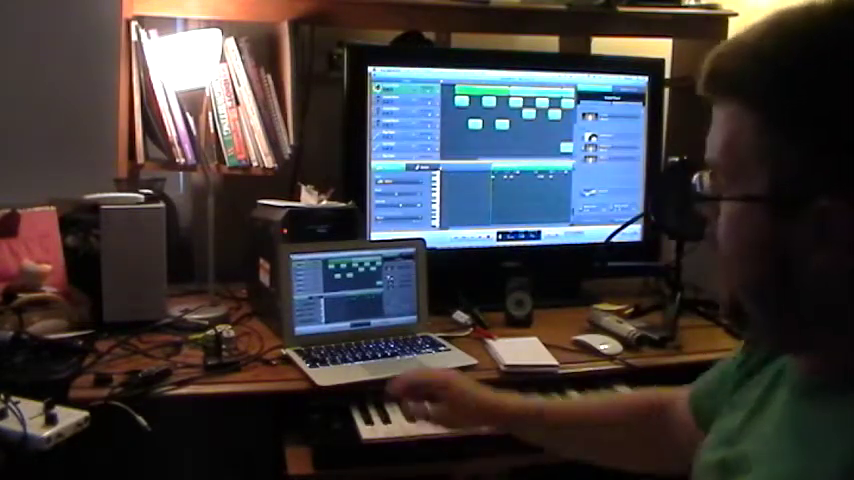
mouse_move(420, 400)
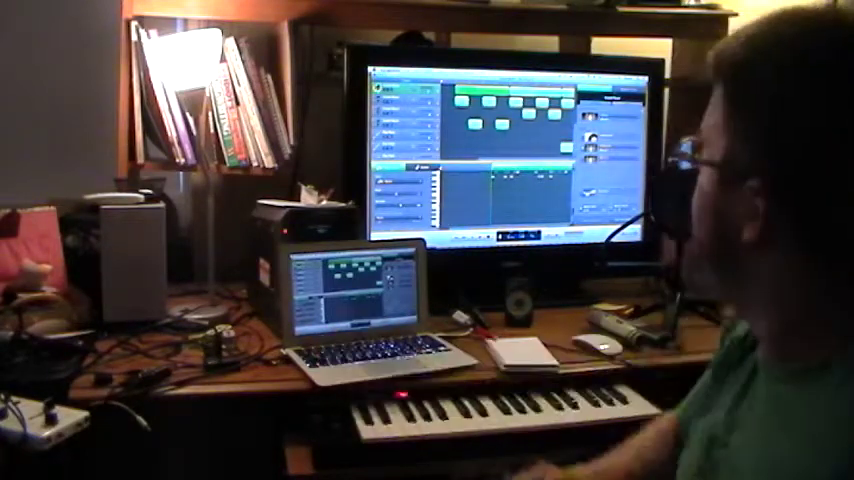